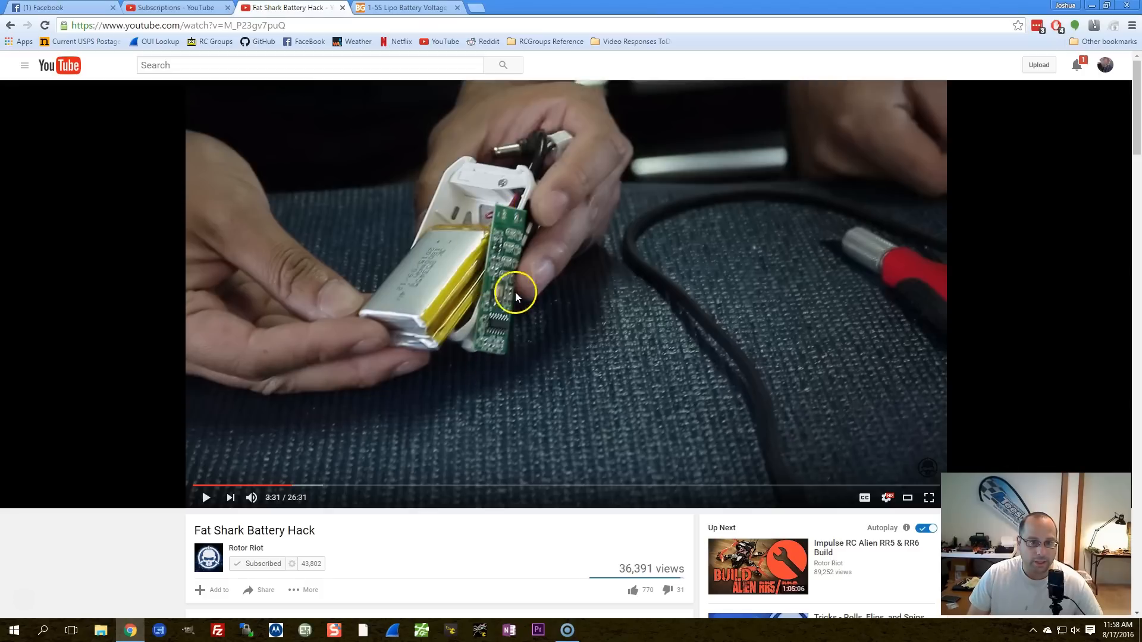
mouse_move(485, 219)
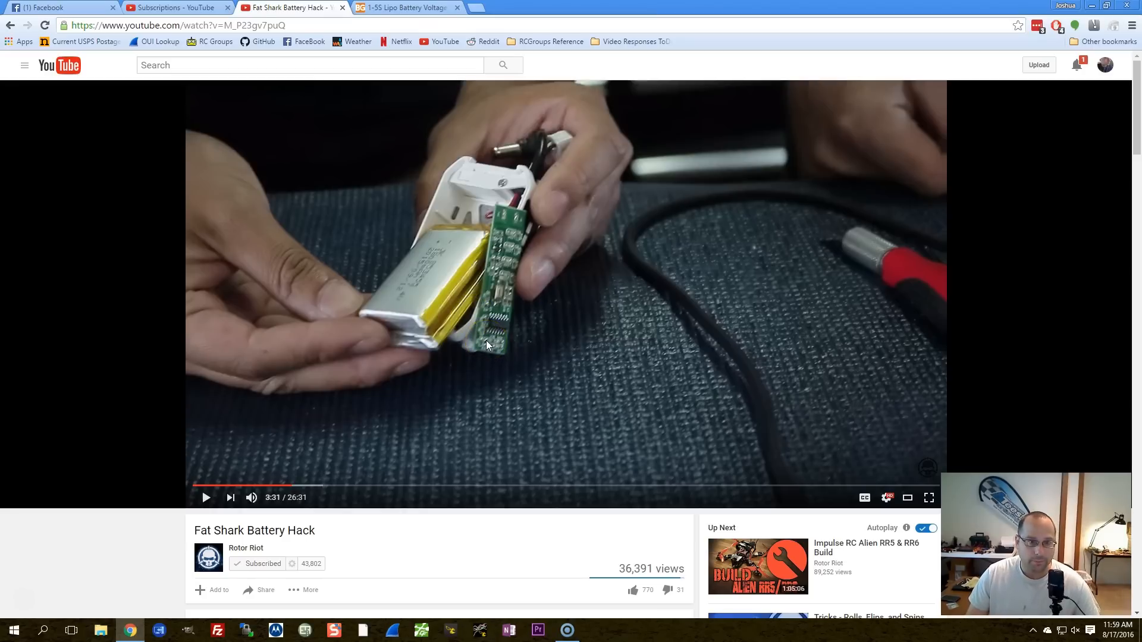
mouse_move(539, 328)
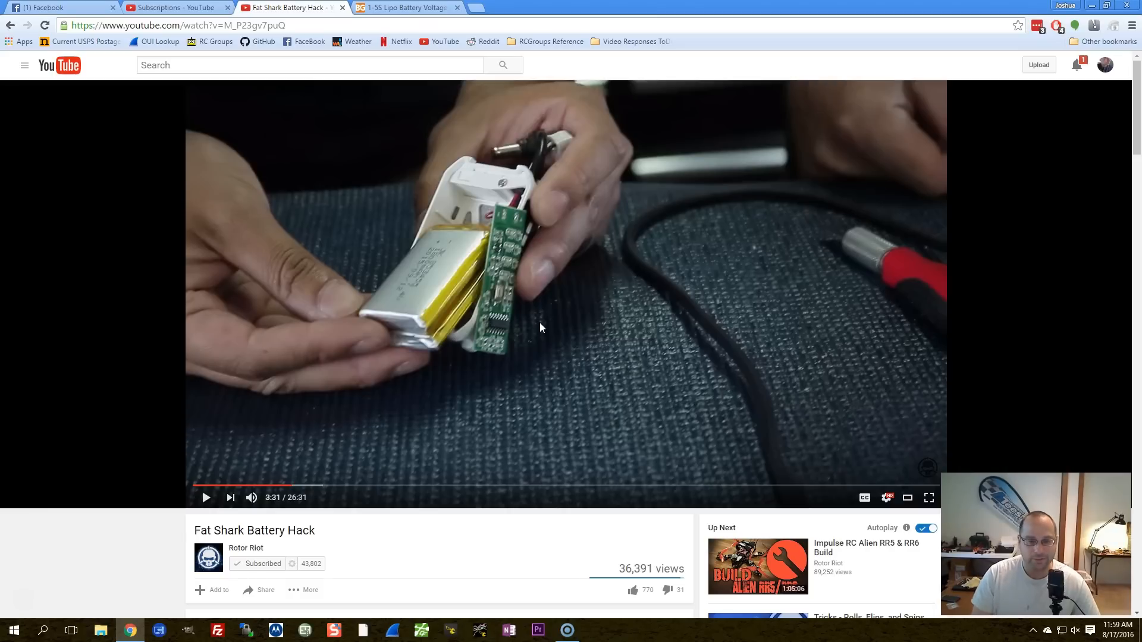
Switch to the Banggood tab showing the enlarged 1-5S LiPo indicator board photo
left_click(405, 7)
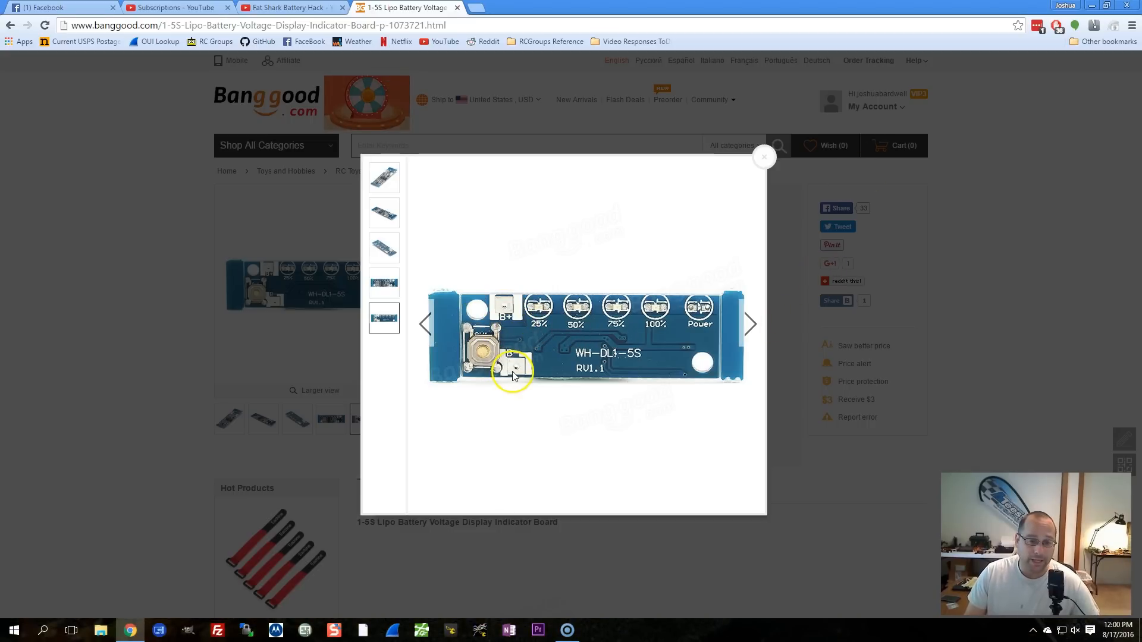
mouse_move(523, 322)
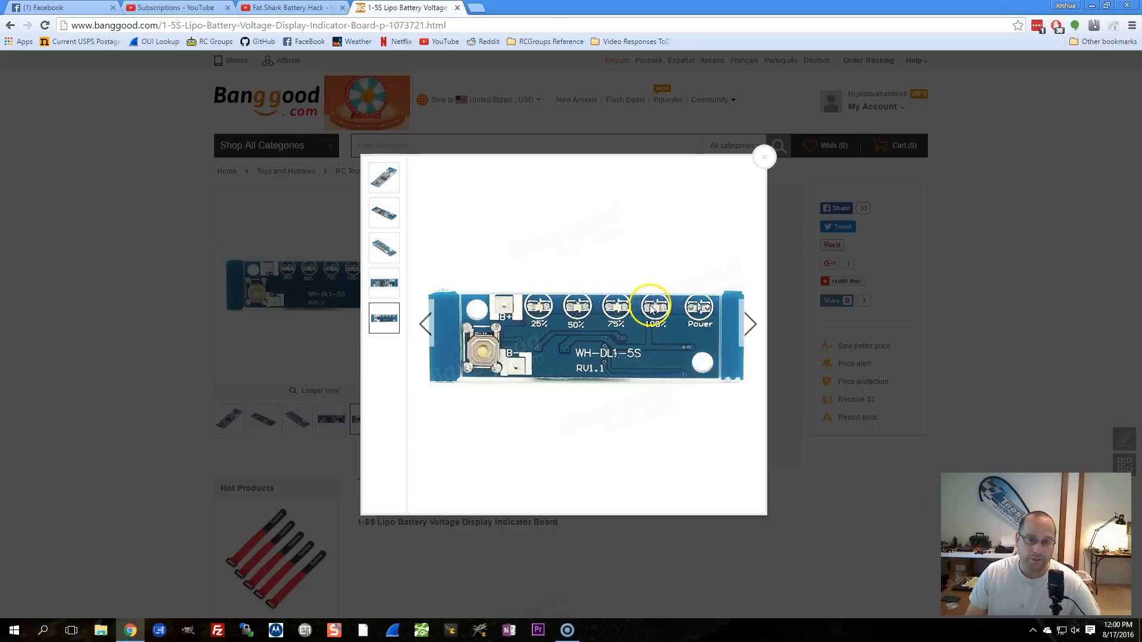
mouse_move(82, 363)
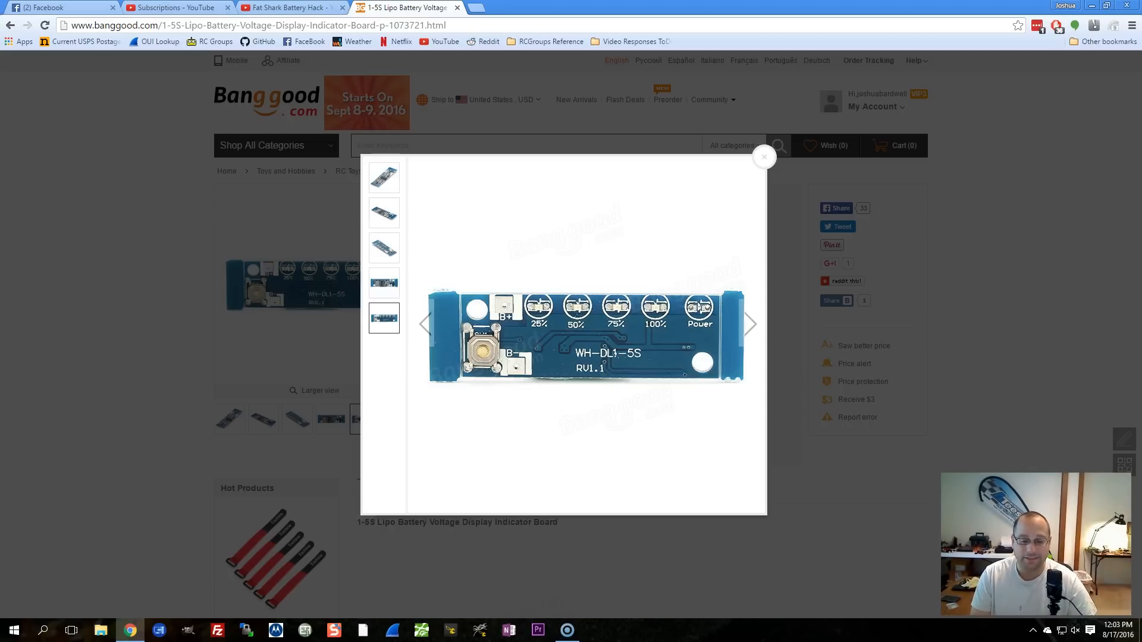
type("ca")
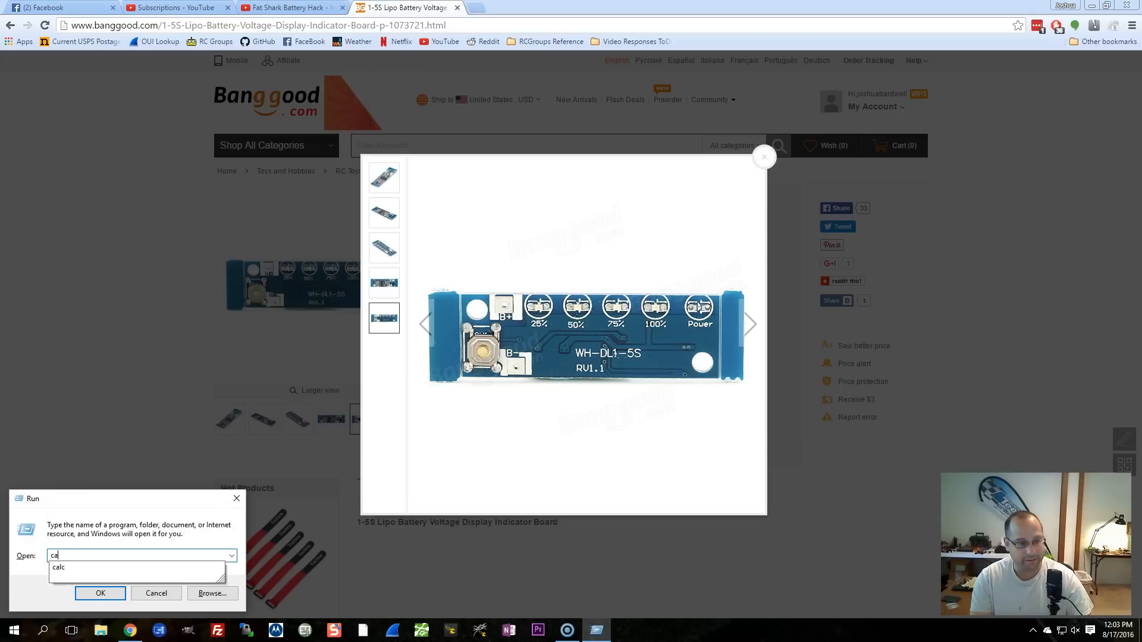
left_click(100, 593)
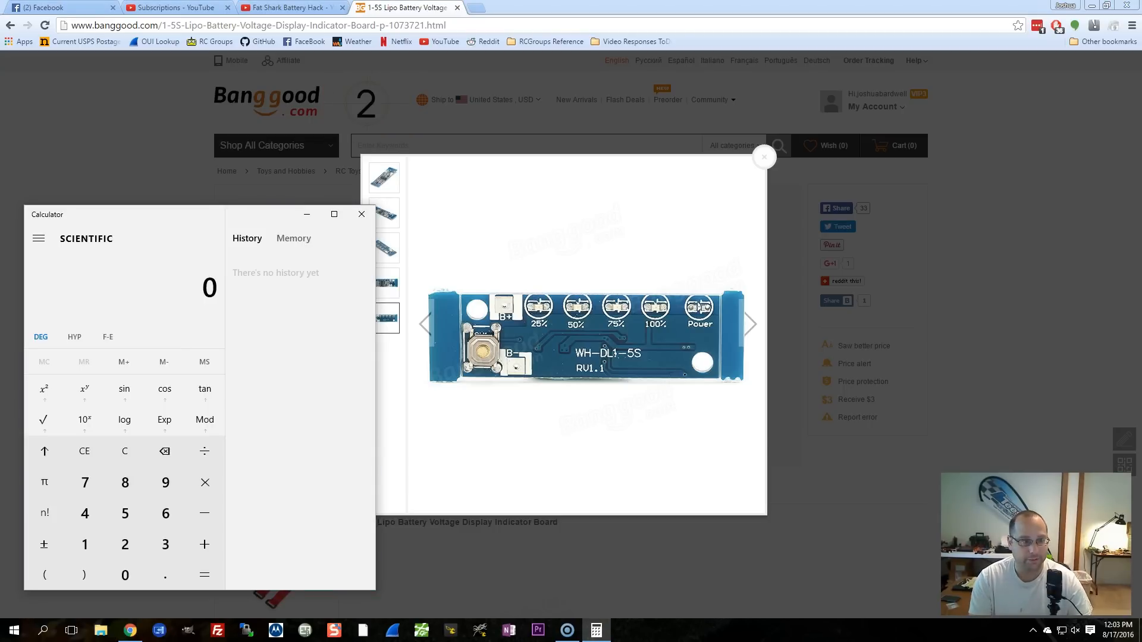
left_click(204, 451)
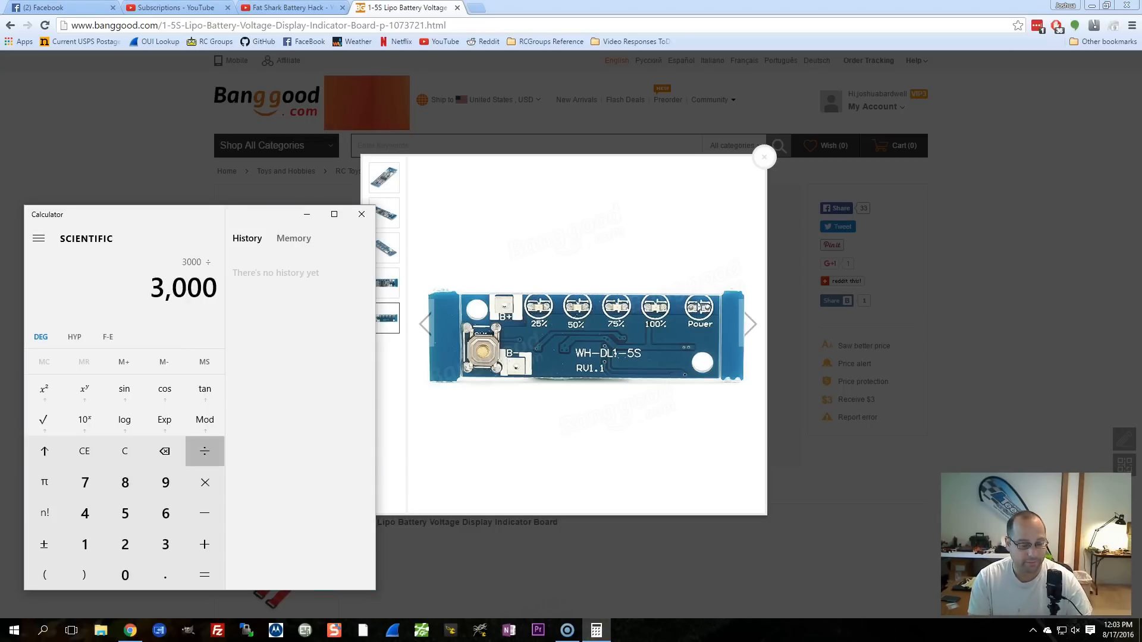
left_click(203, 575)
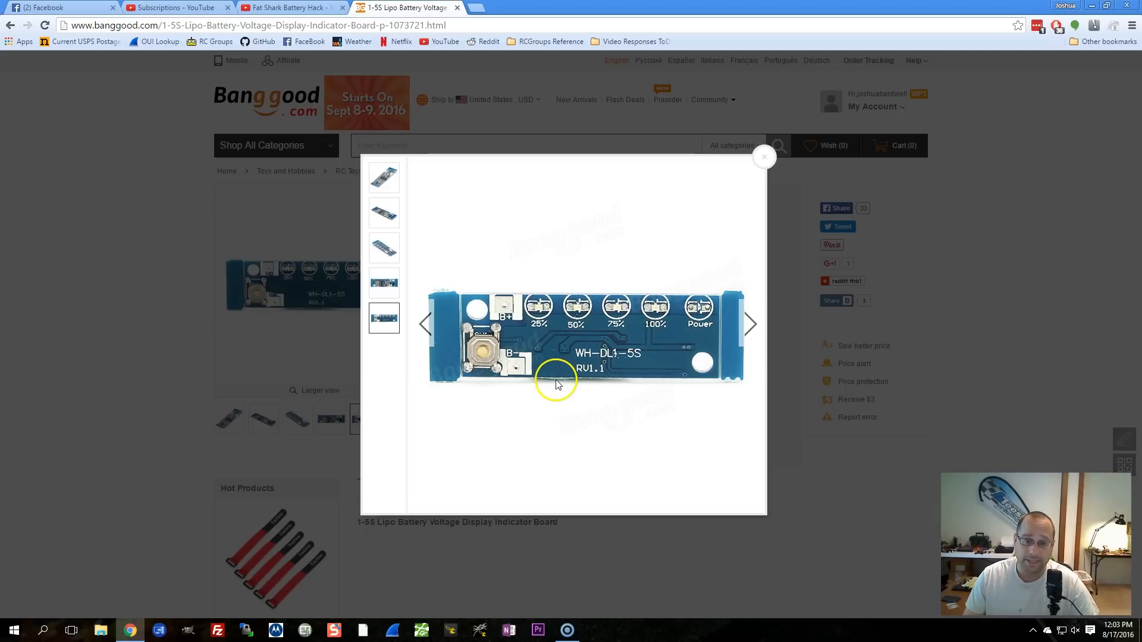
mouse_move(121, 418)
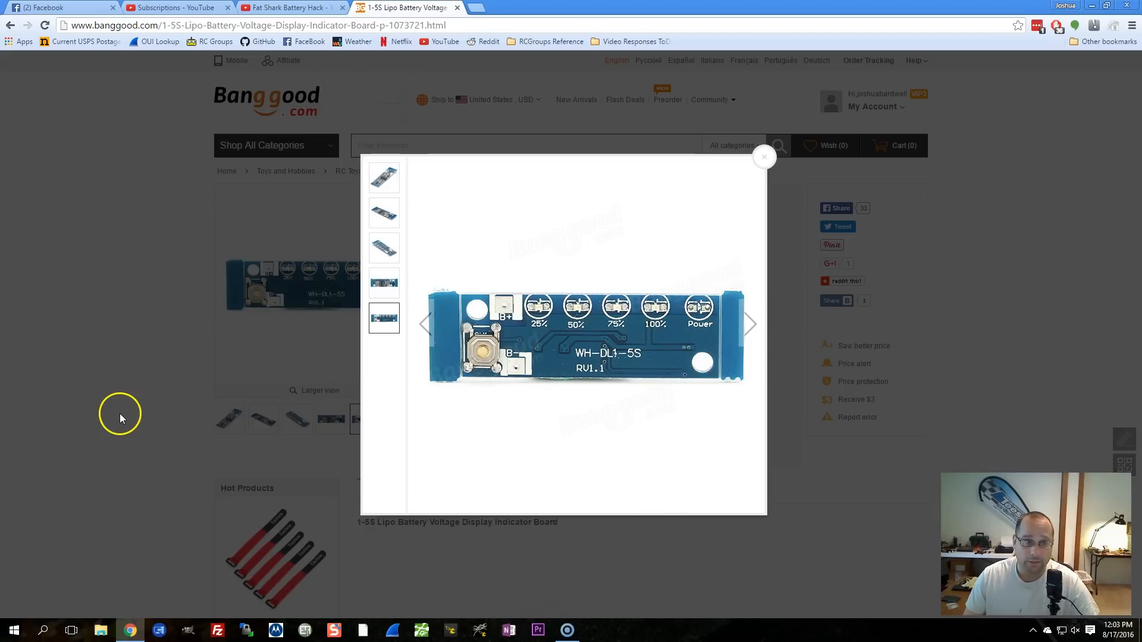
Revisit the Fat Shark battery video, then return to the indicator board page with its US$2.69 price
left_click(284, 7)
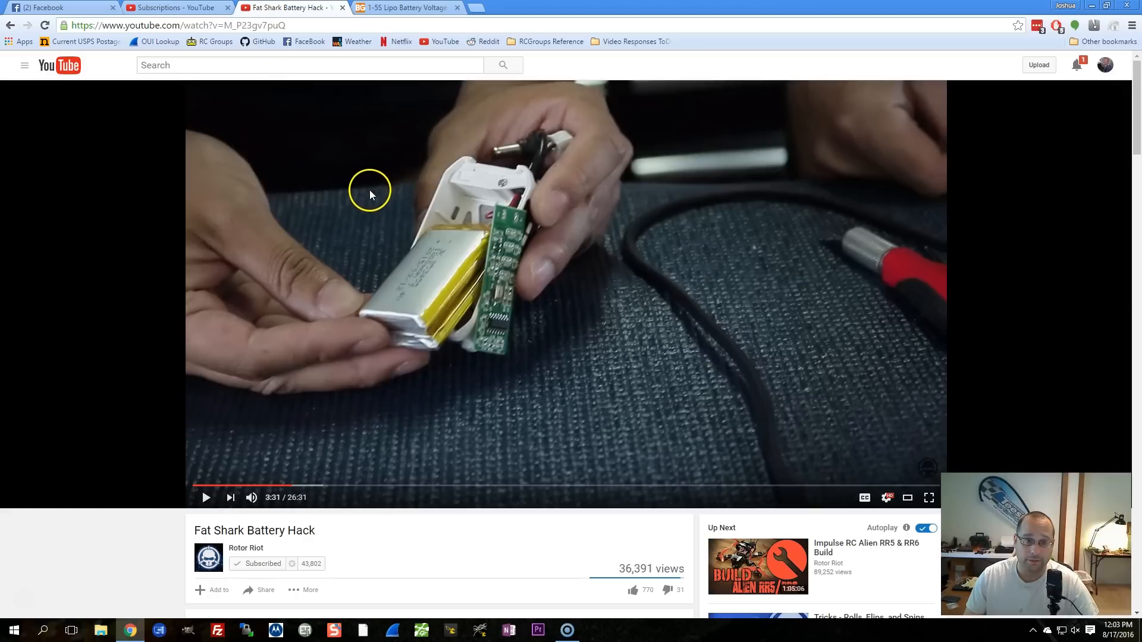
mouse_move(746, 199)
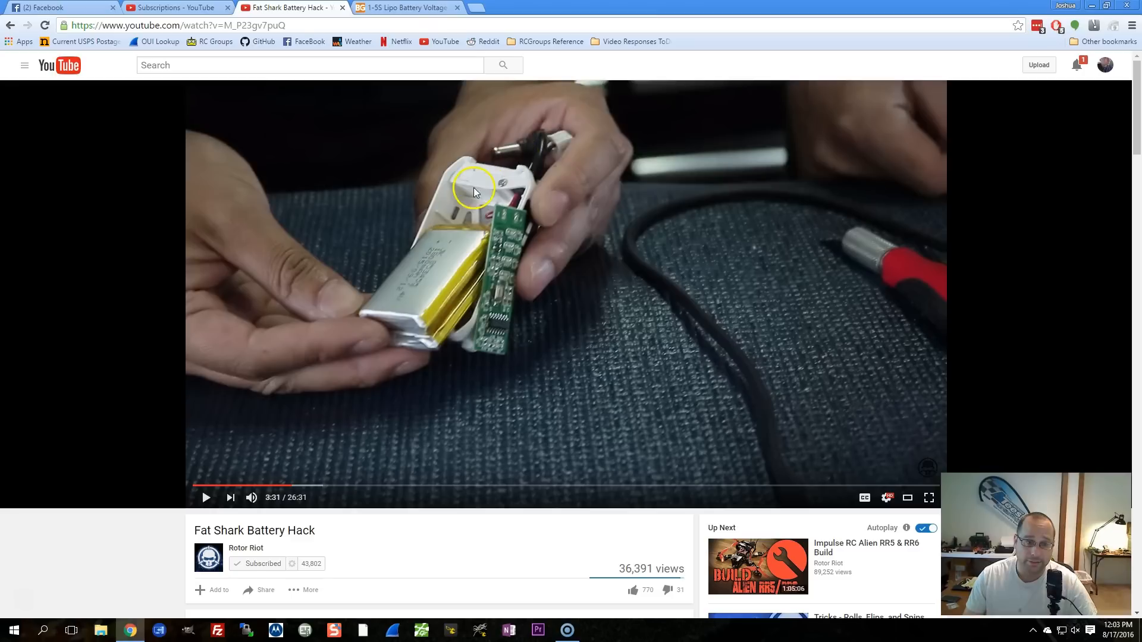
mouse_move(257, 315)
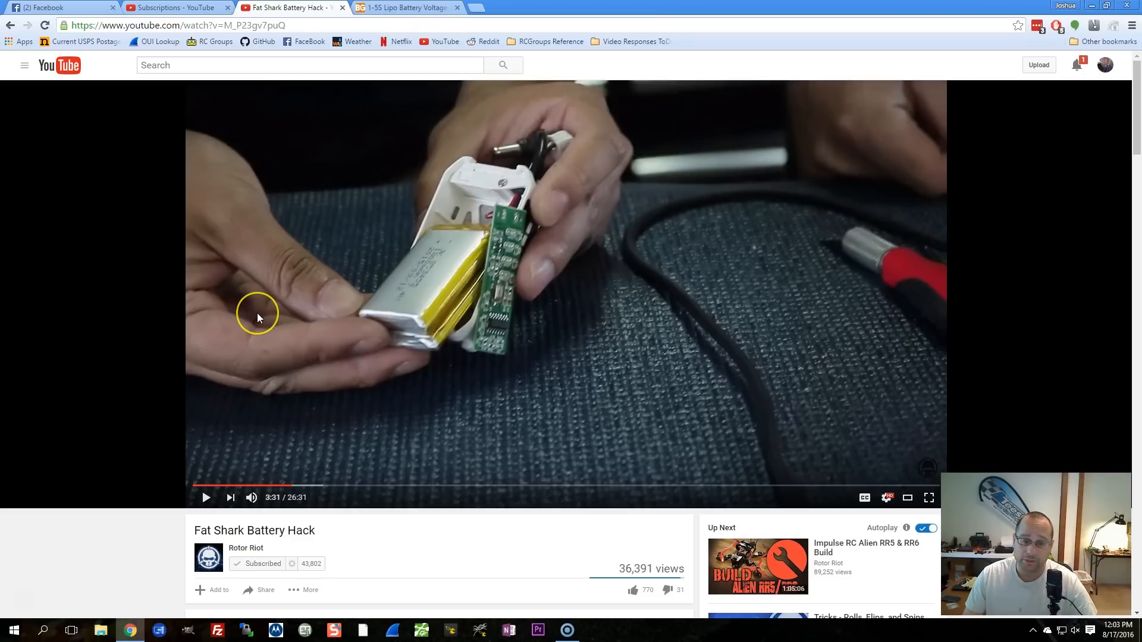
mouse_move(391, 271)
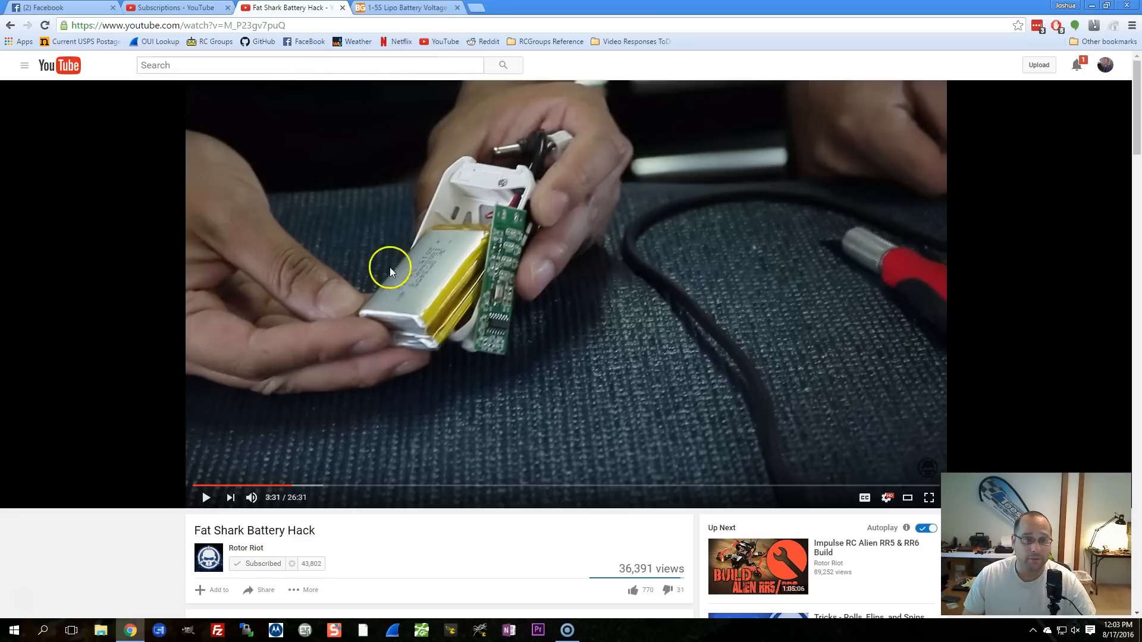
mouse_move(491, 310)
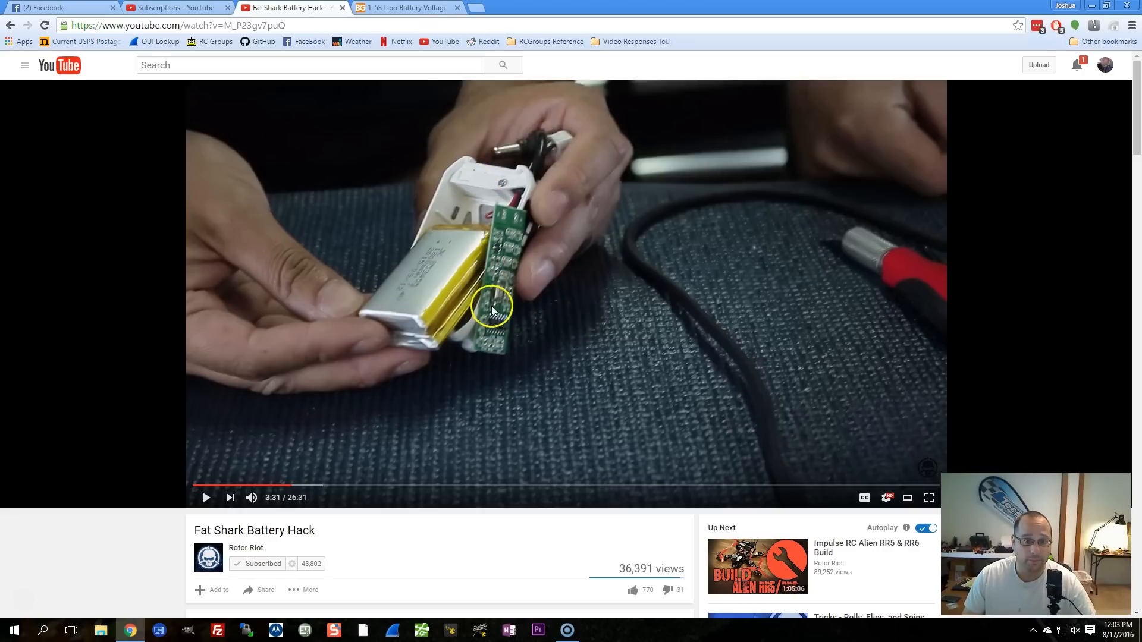
left_click(406, 8)
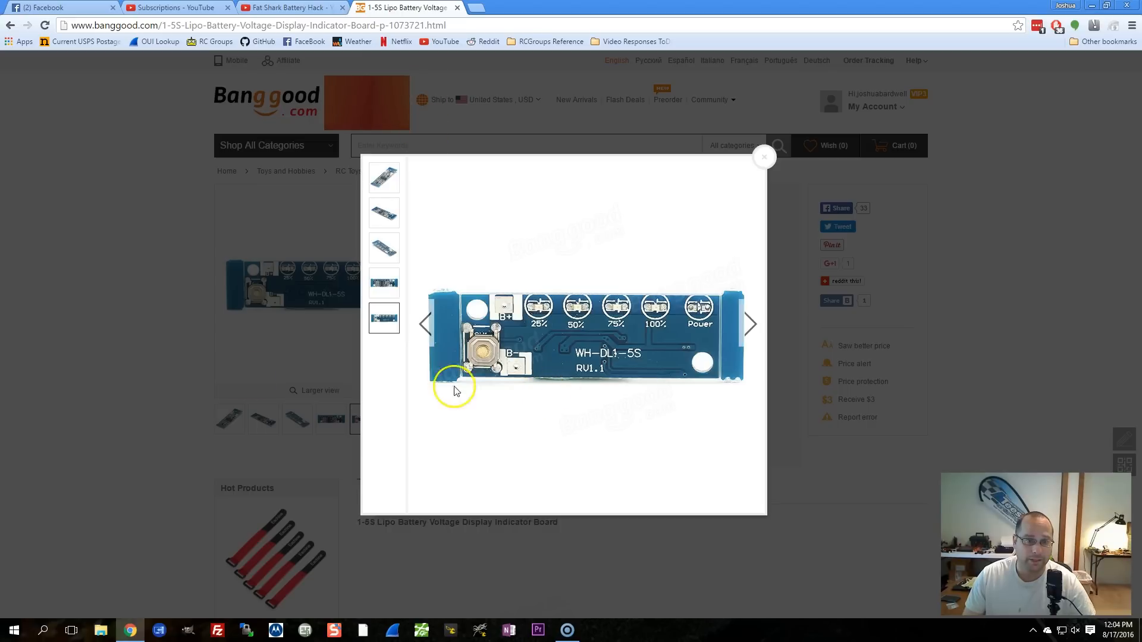
left_click(764, 158)
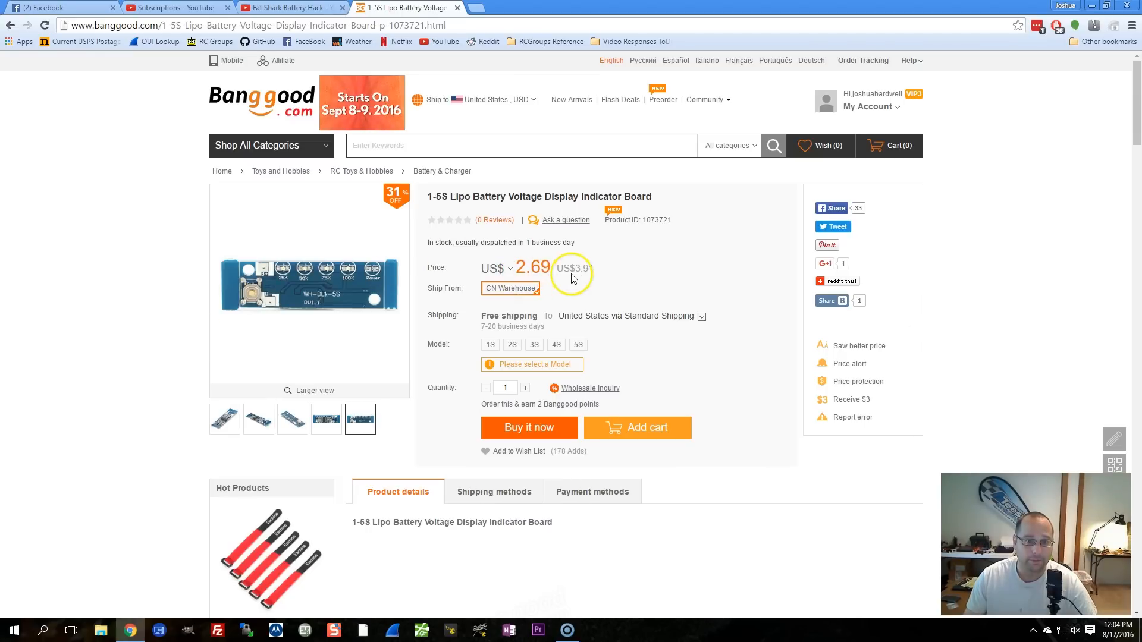